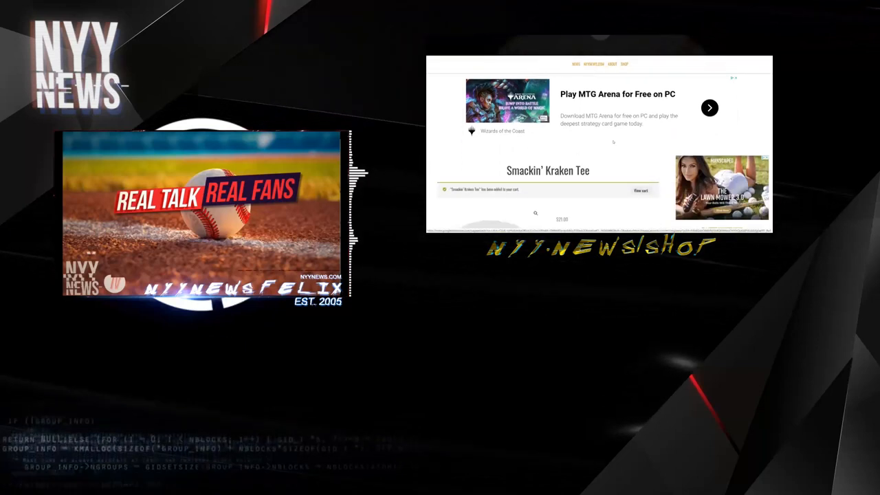
Step: Scroll past the ad to the Smackin' Kraken Tee's images and add the tee to the cart
scroll(down, 3)
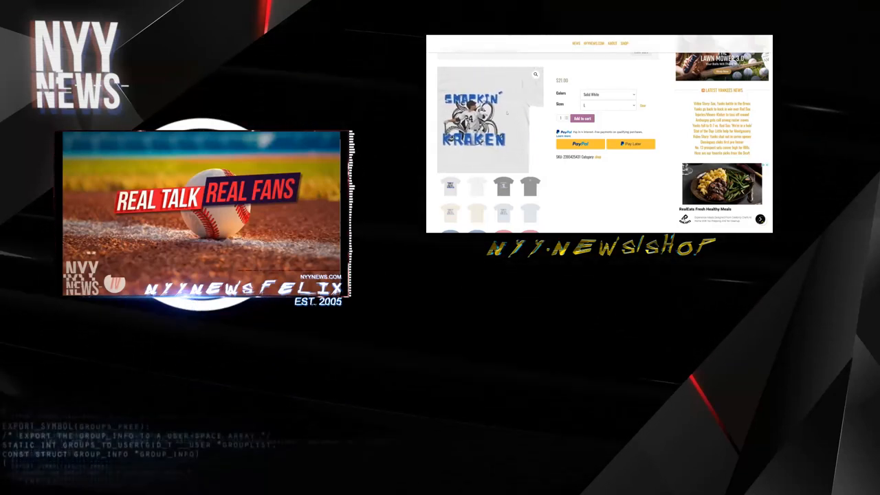
click(582, 118)
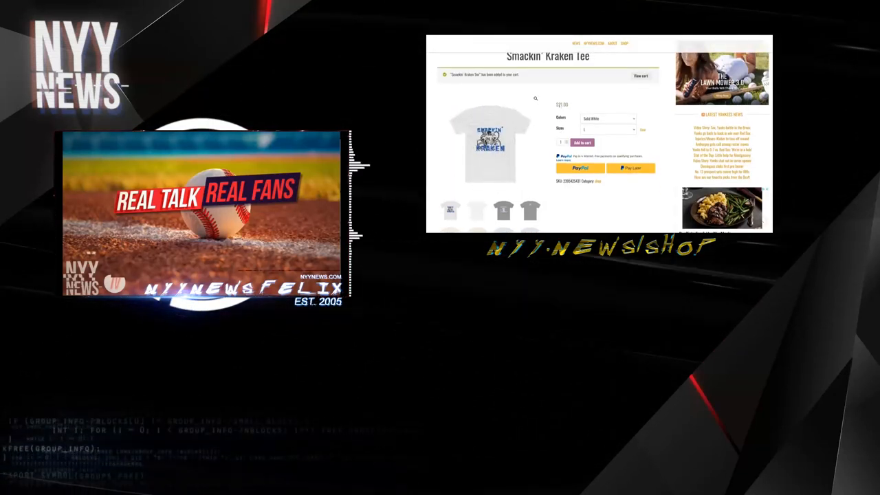